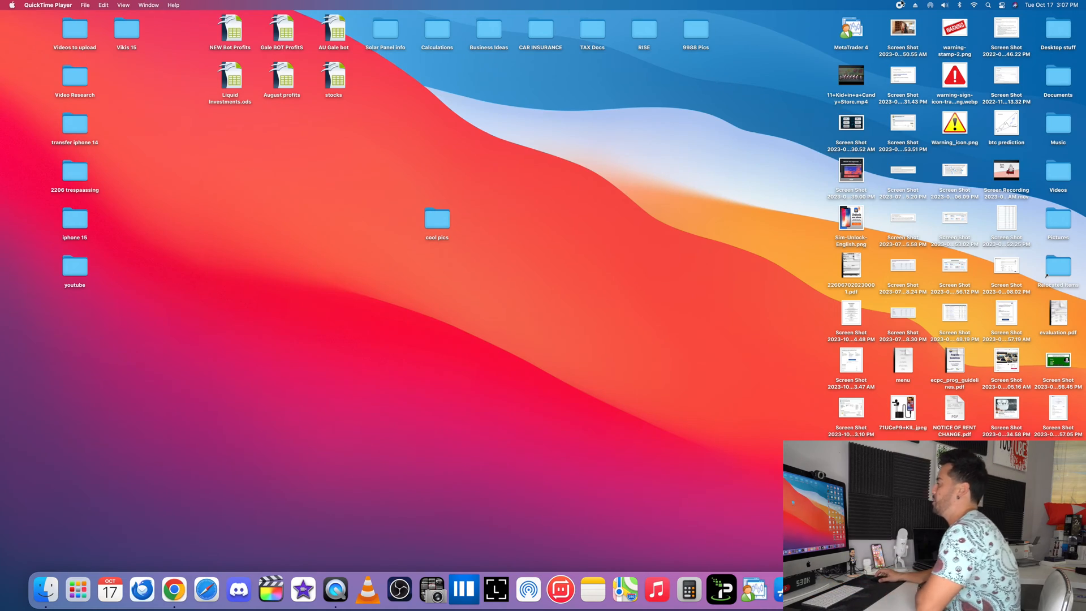
mouse_move(360, 240)
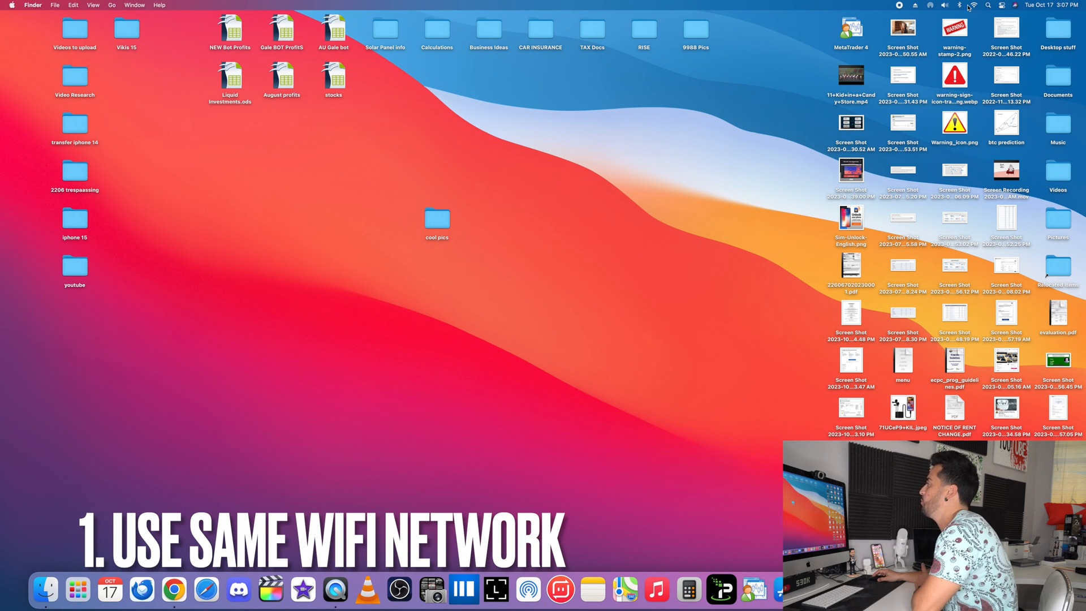
Check the current Wi-Fi network and Bluetooth status from the menu bar, then go to System Preferences.
left_click(973, 4)
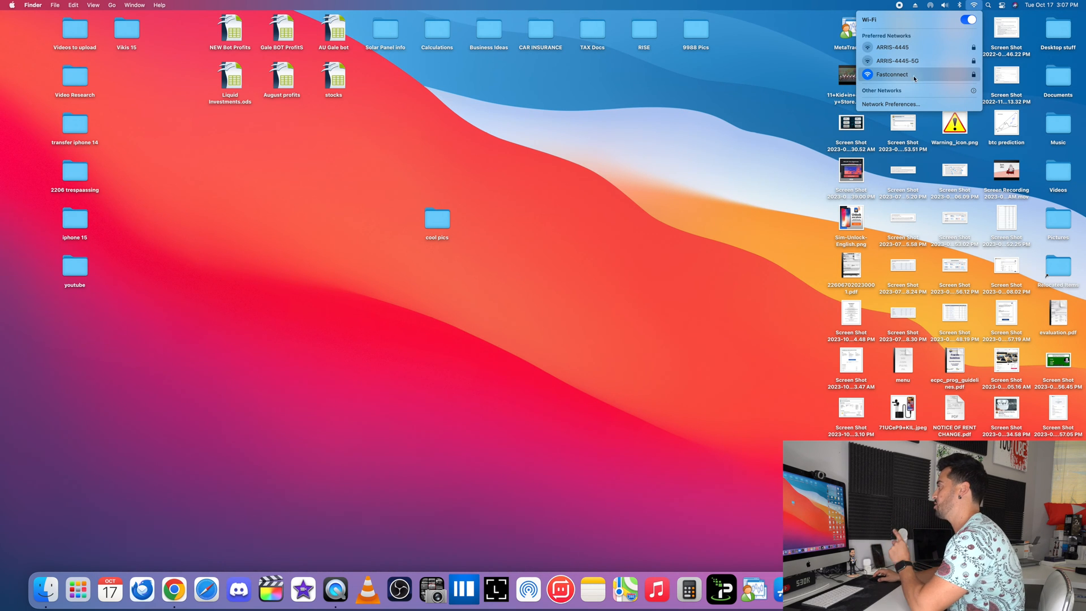
mouse_move(770, 117)
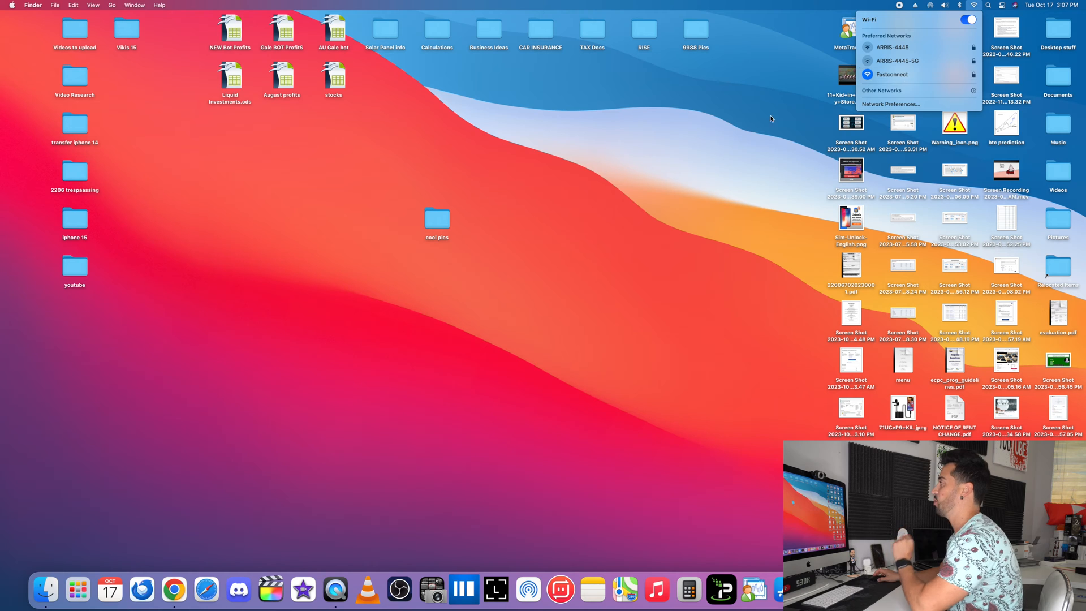
left_click(959, 5)
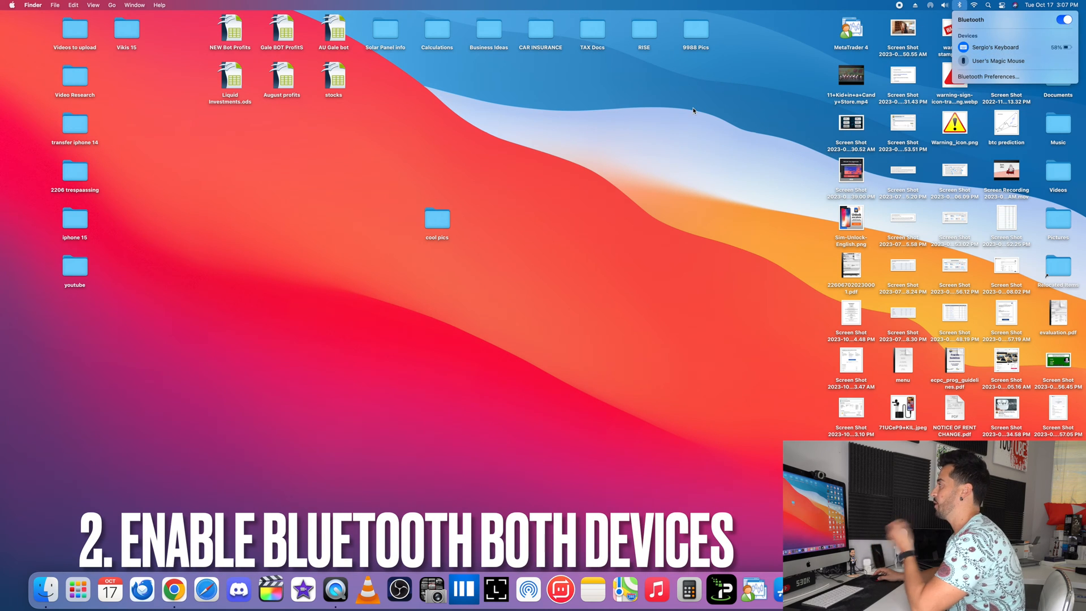
left_click(959, 4)
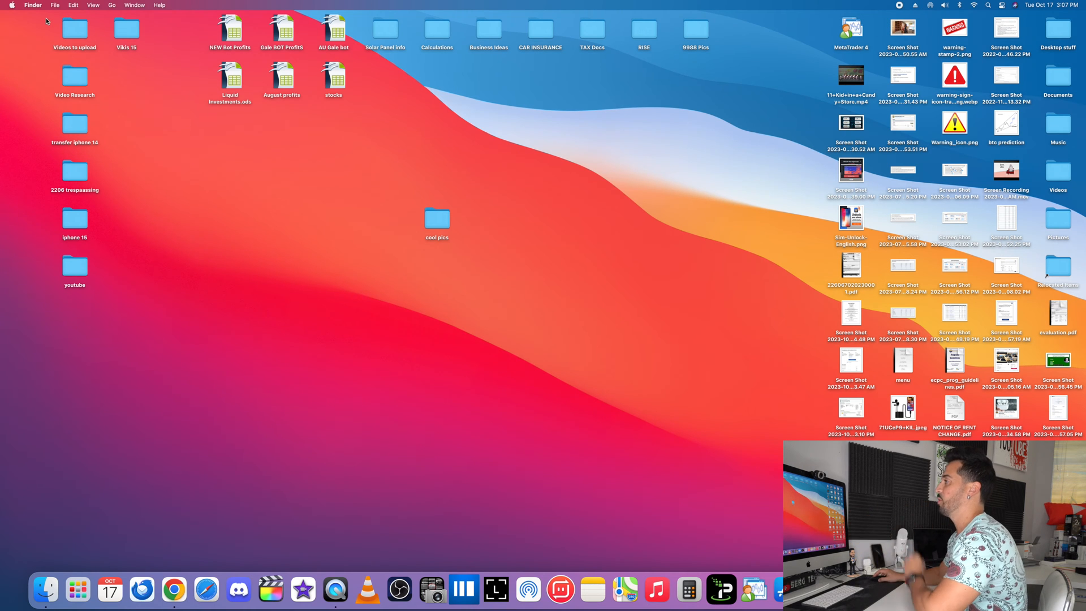
left_click(12, 5)
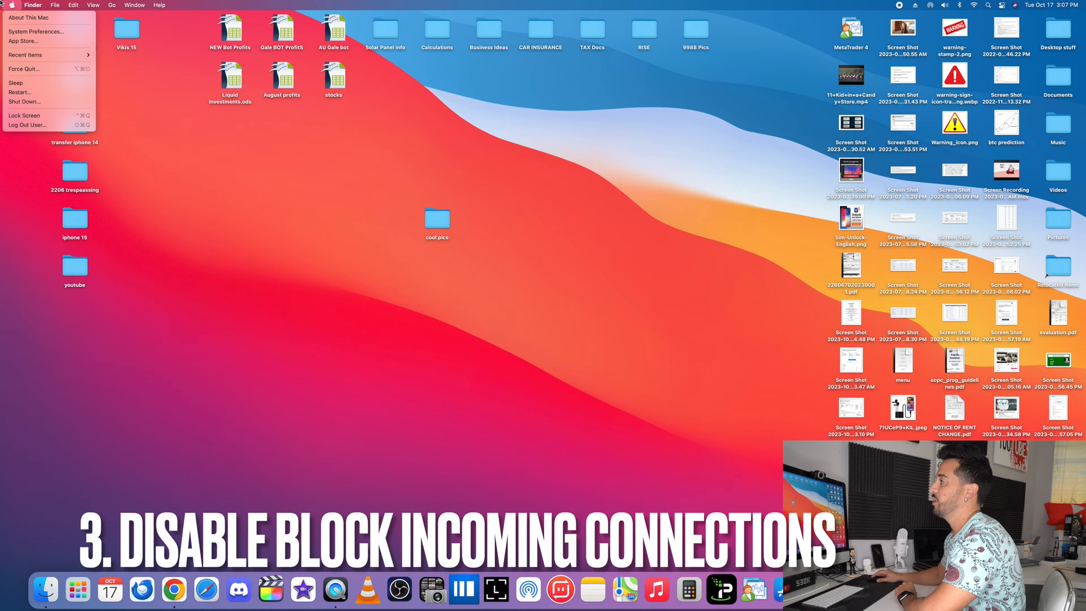
left_click(36, 32)
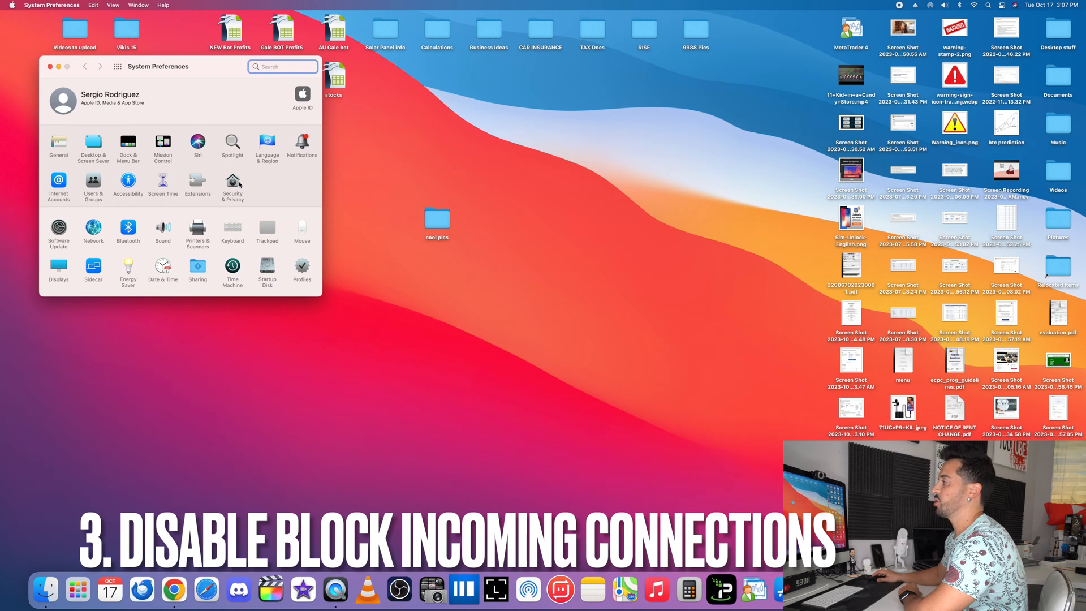
In Security & Privacy's Firewall options, confirm Block all incoming connections is unchecked and cancel without changes.
left_click(232, 184)
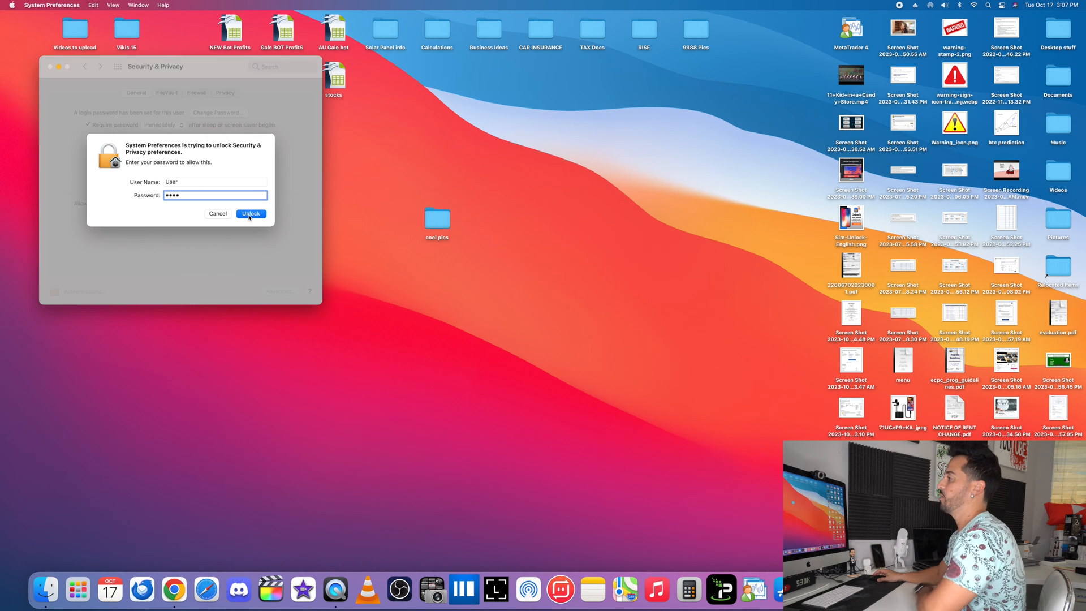
left_click(251, 214)
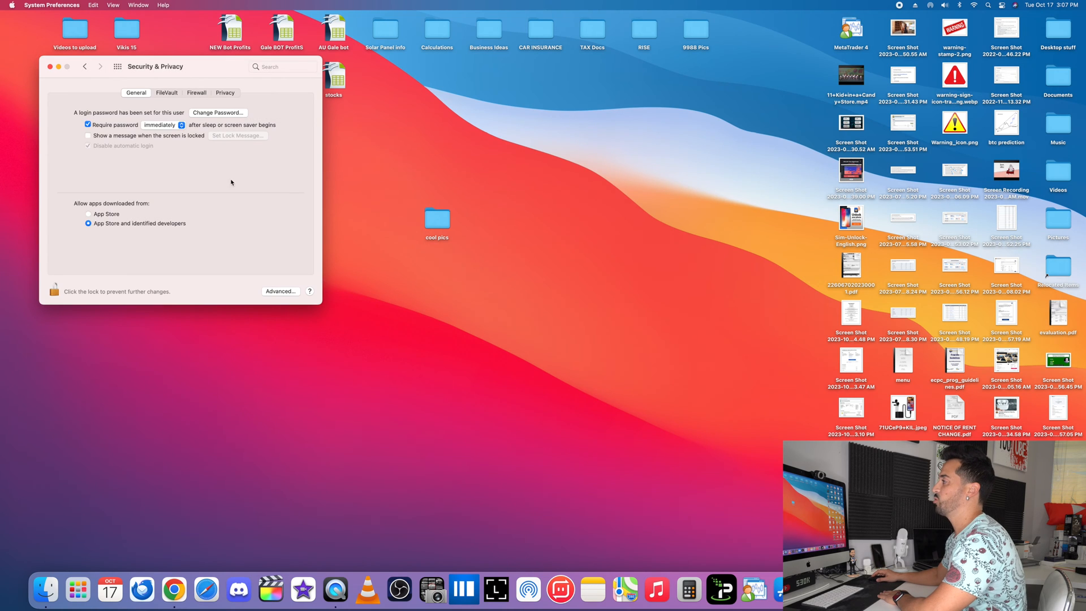
left_click(225, 92)
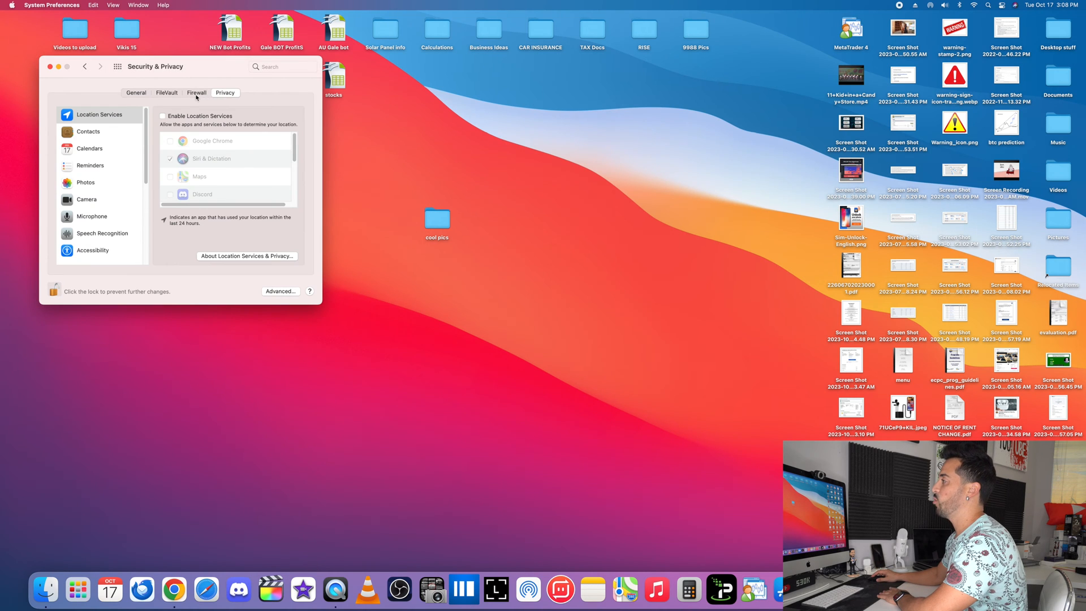
left_click(195, 93)
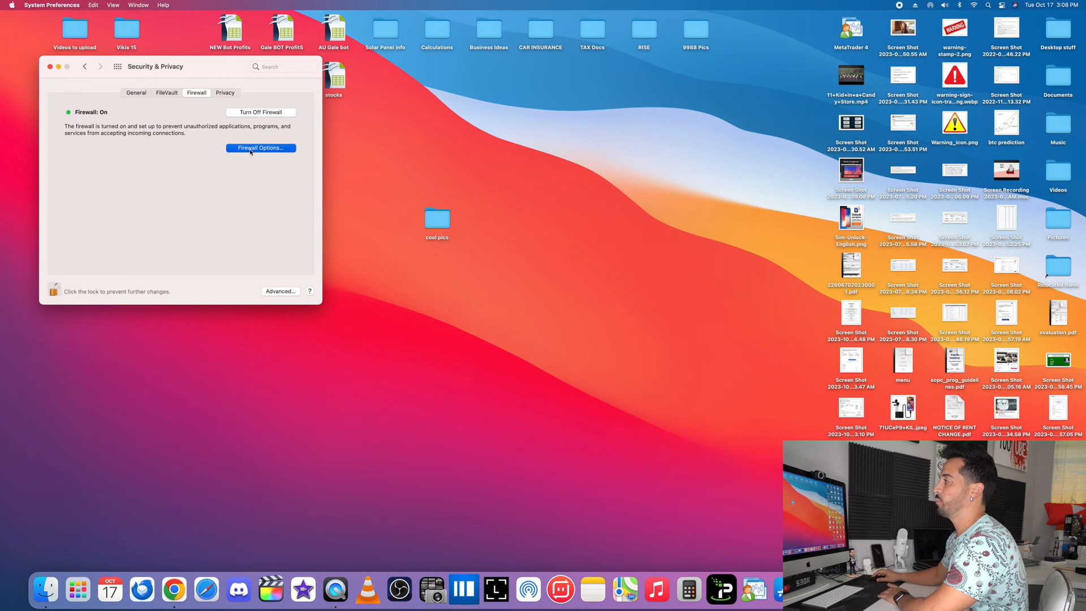
left_click(260, 147)
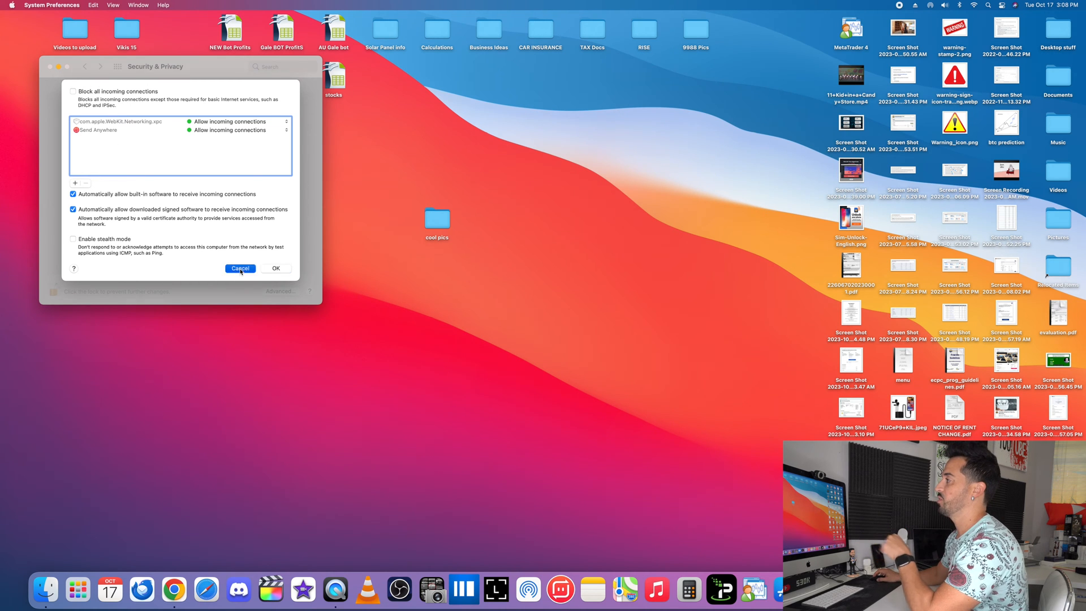
left_click(239, 268)
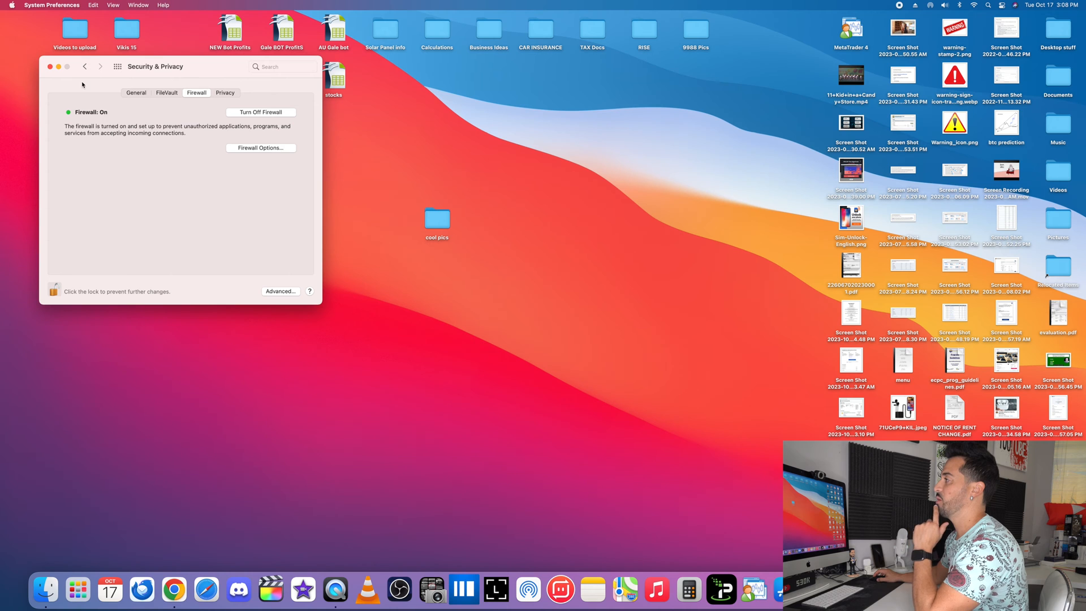
left_click(116, 67)
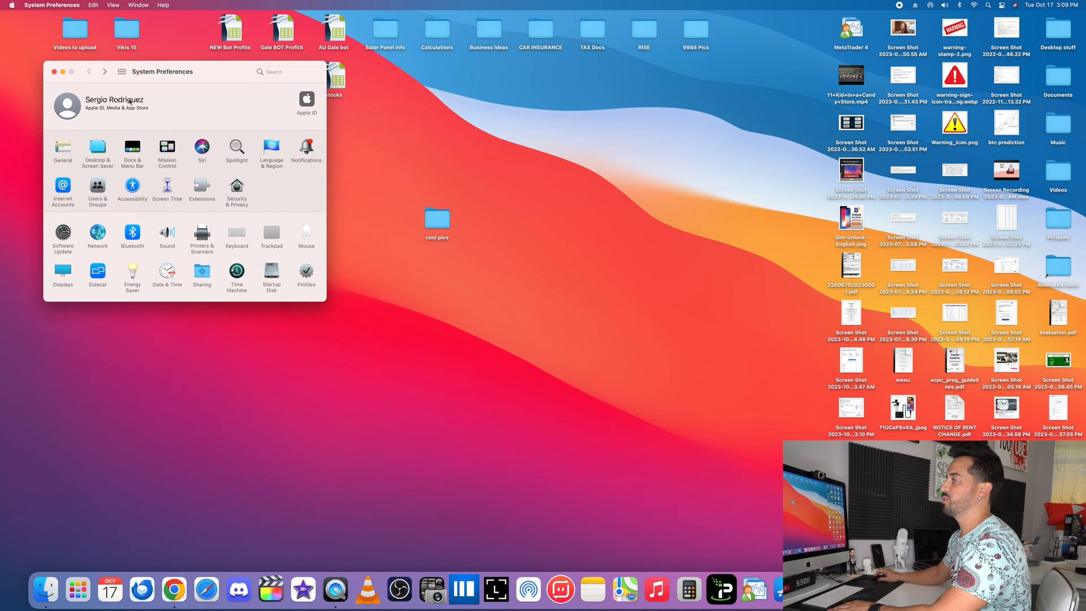
In Dock & Menu Bar, enable Show in Menu Bar for AirDrop.
left_click(131, 149)
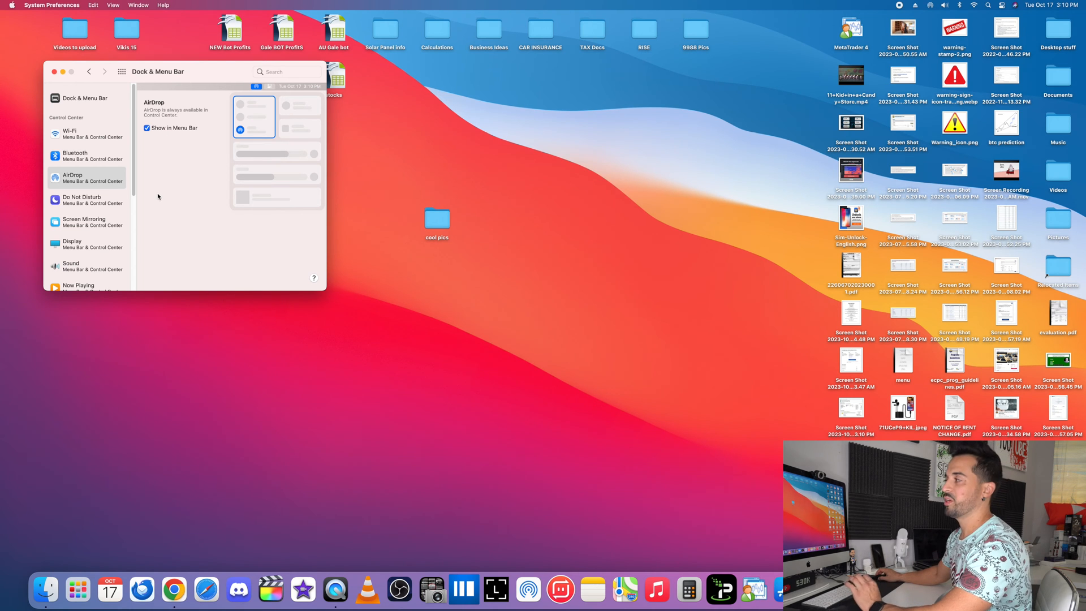
left_click(53, 72)
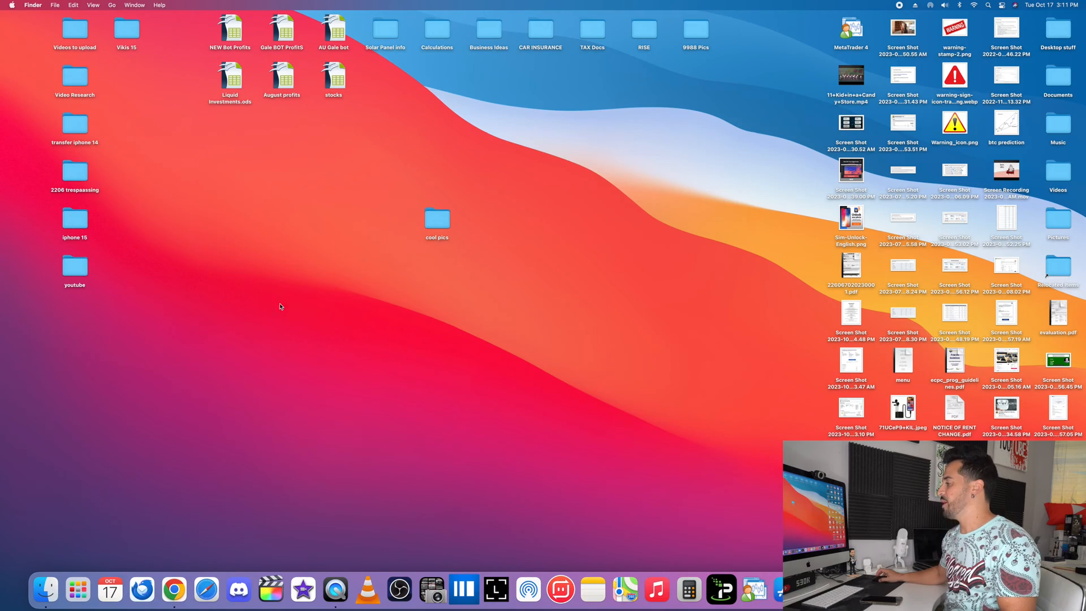
mouse_move(522, 187)
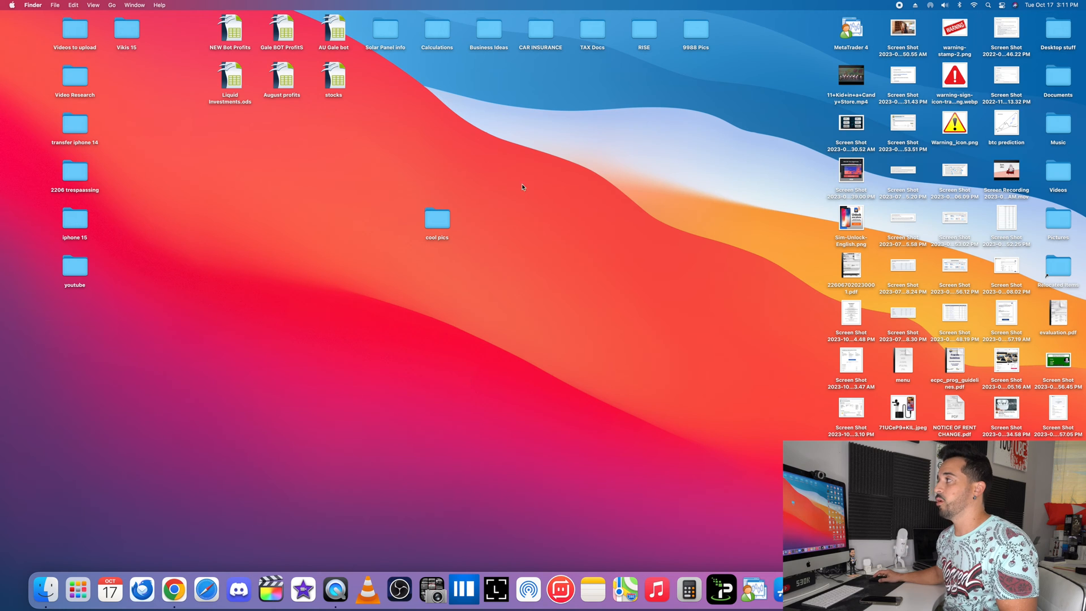
Dismiss the Apple menu and show AirDrop's Contacts Only / Everyone options from the menu bar icon.
left_click(11, 4)
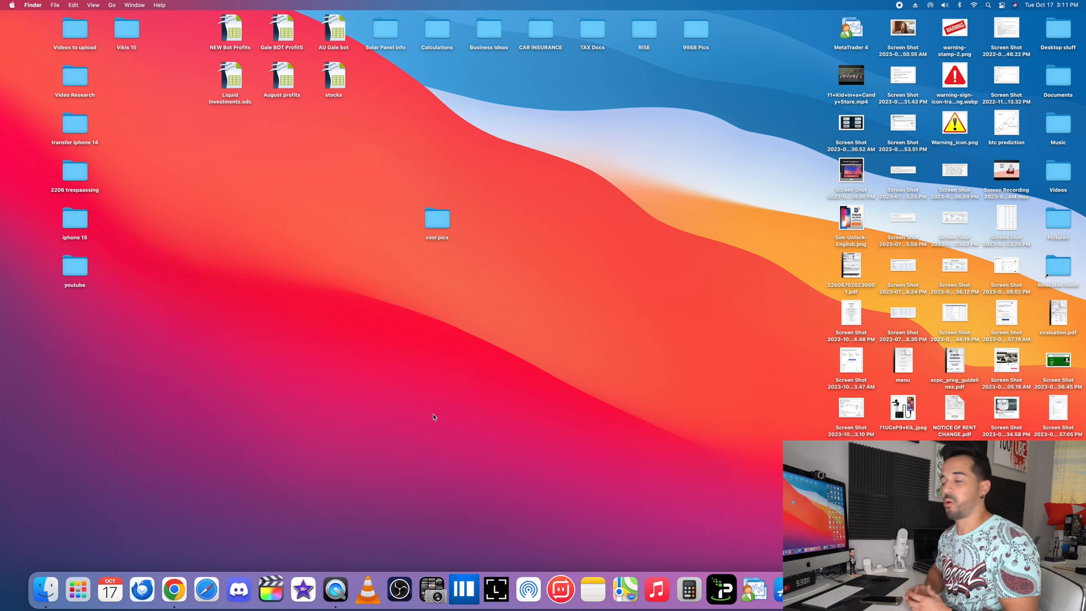
mouse_move(708, 245)
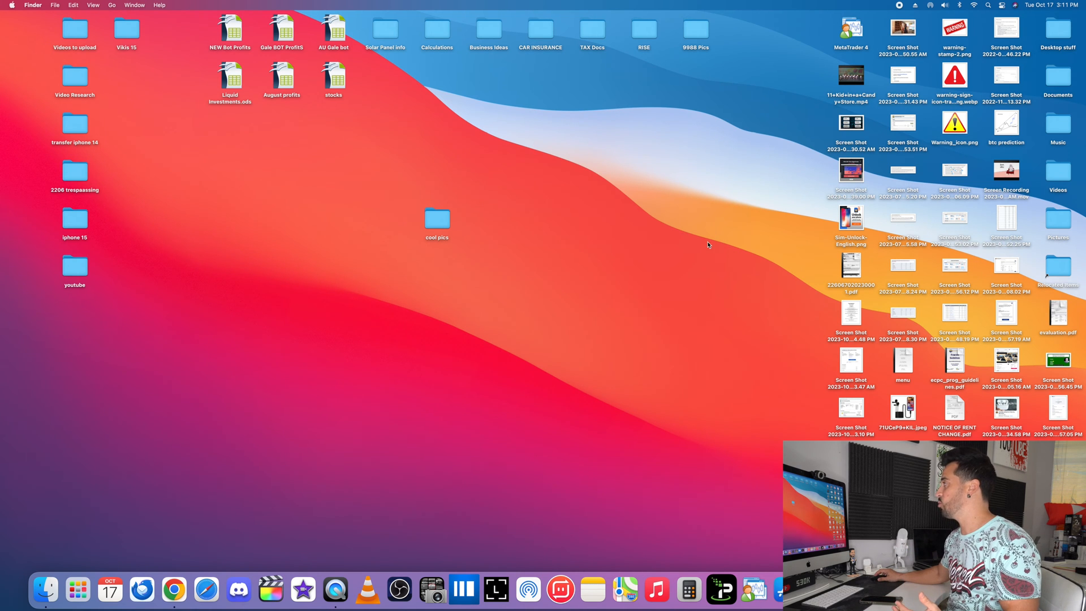
left_click(12, 5)
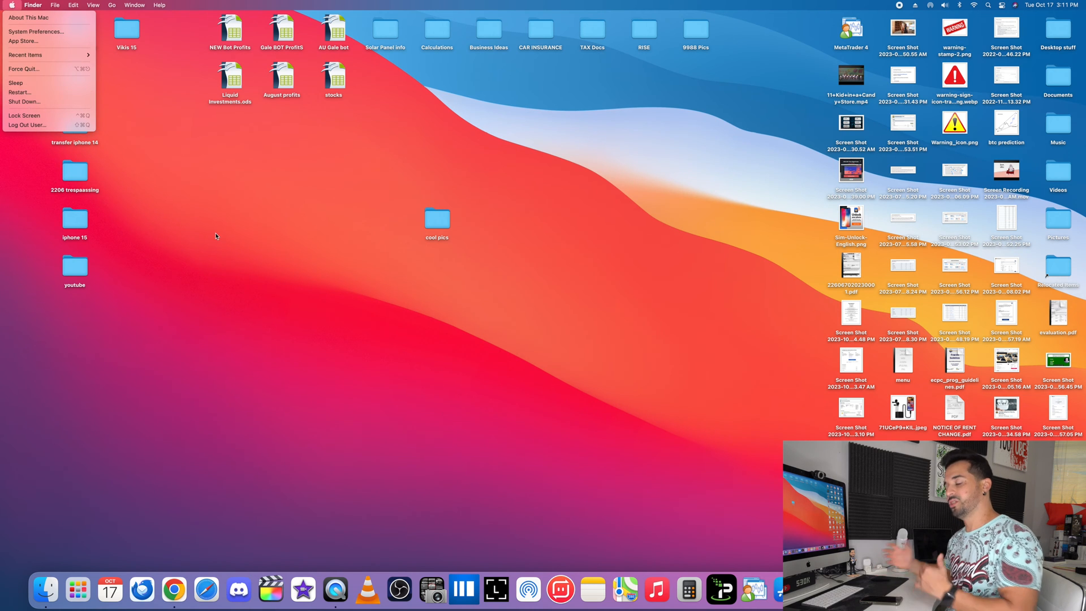
left_click(215, 236)
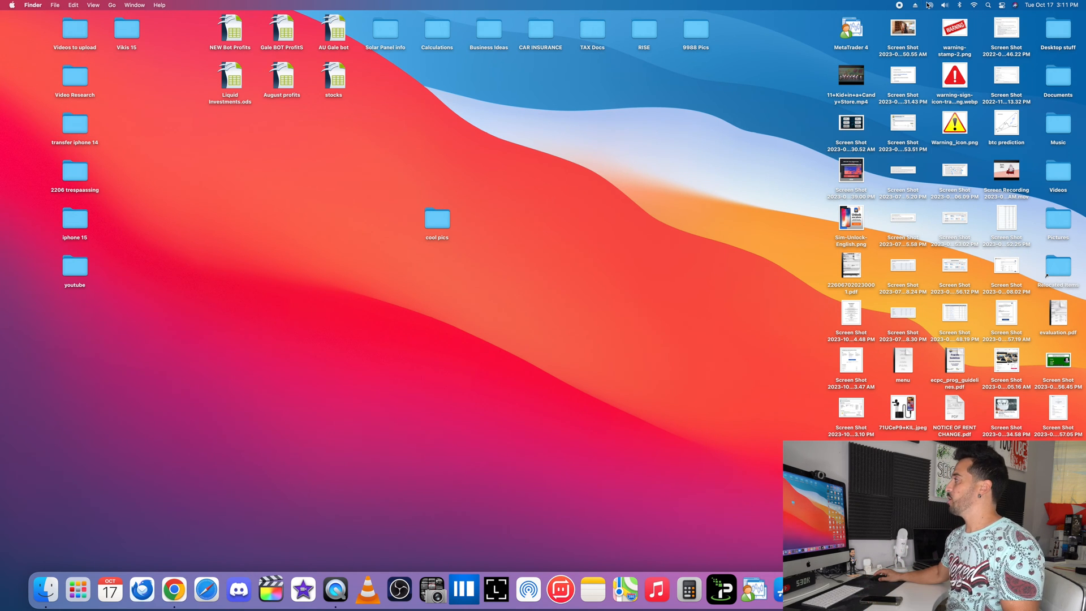
left_click(944, 4)
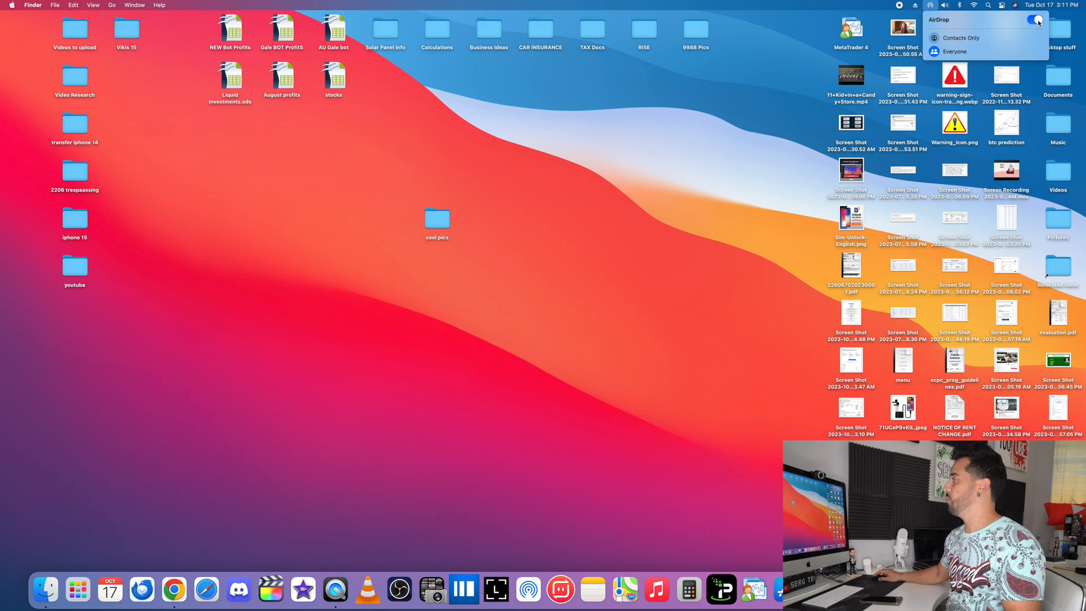